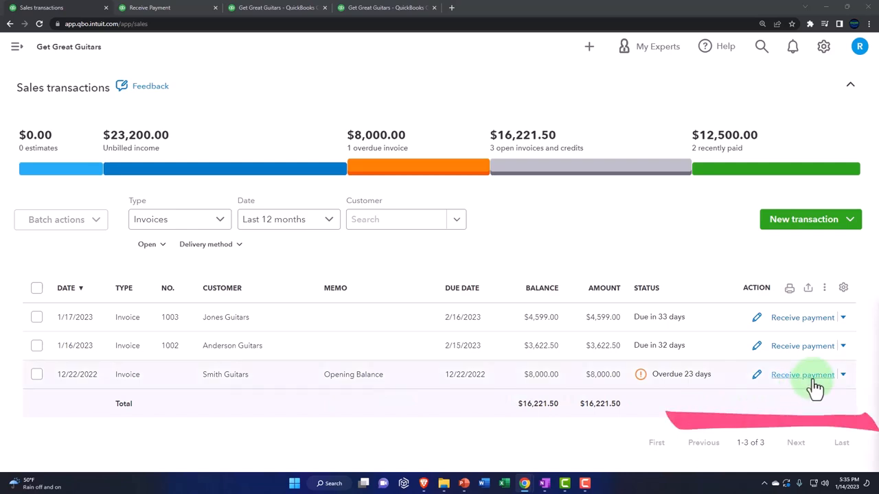
- Start Receive payment for the overdue $8,000 Smith Guitars invoice from Sales transactions
{"action": "left_click", "coordinate": [801, 374]}
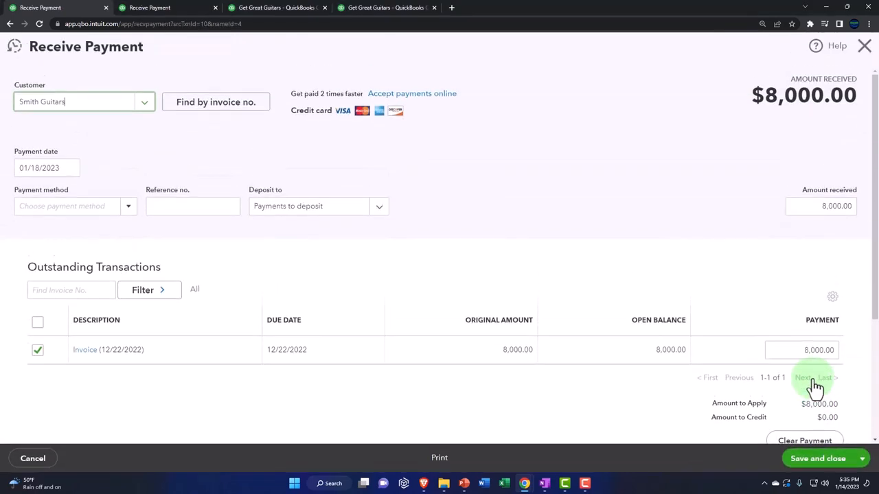
{"action": "mouse_move", "coordinate": [170, 163]}
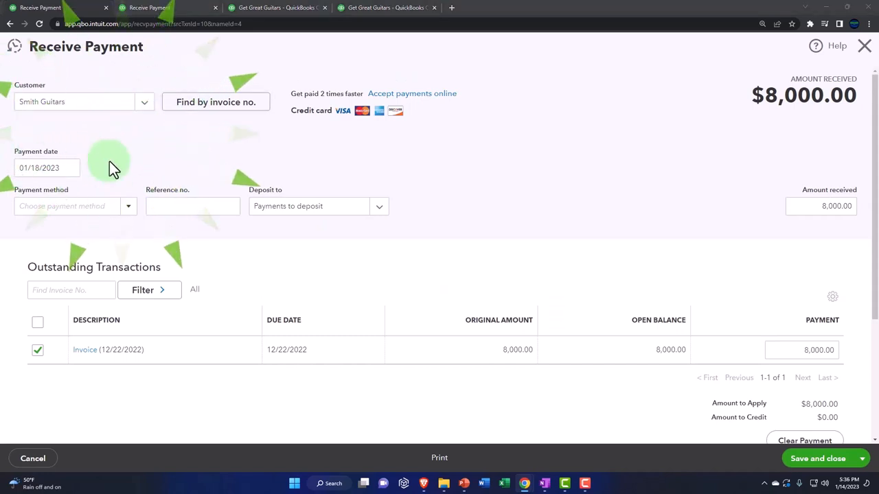
- Record the $8,000 payment as Cash to Payments to deposit and save, leaving $8,221.50 open
{"action": "left_click", "coordinate": [46, 168]}
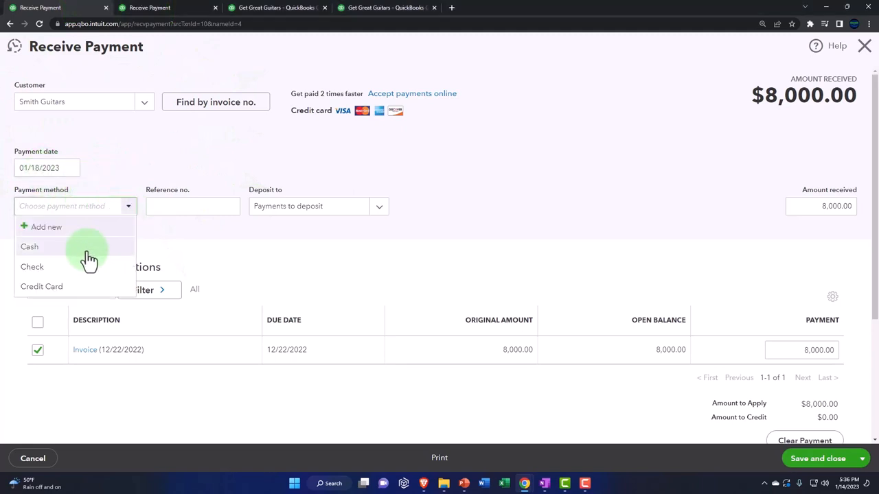
{"action": "left_click", "coordinate": [30, 247]}
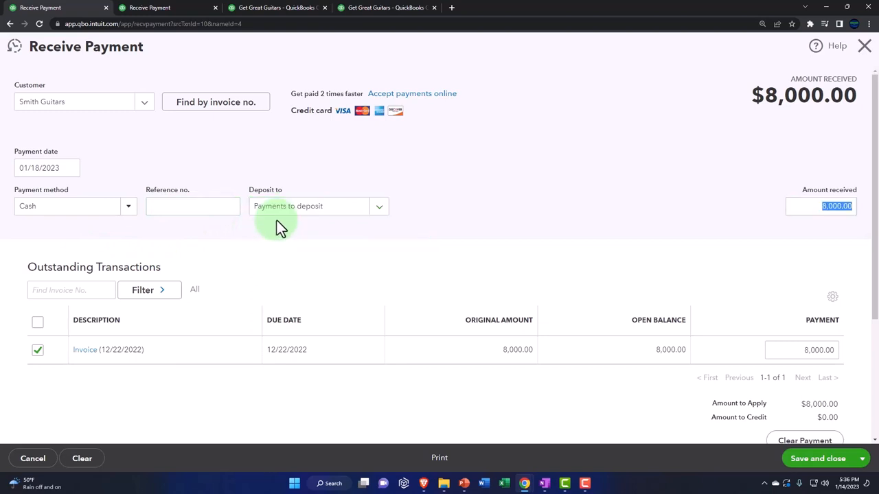
{"action": "mouse_move", "coordinate": [297, 258]}
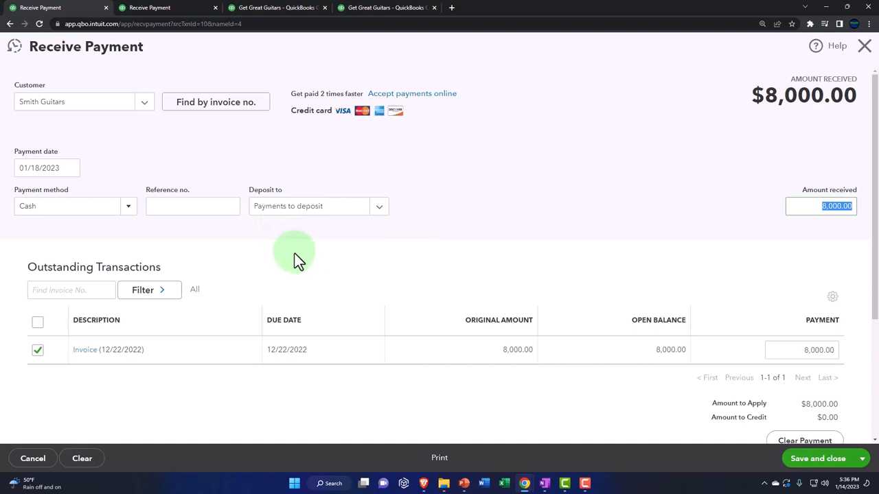
{"action": "mouse_move", "coordinate": [82, 68]}
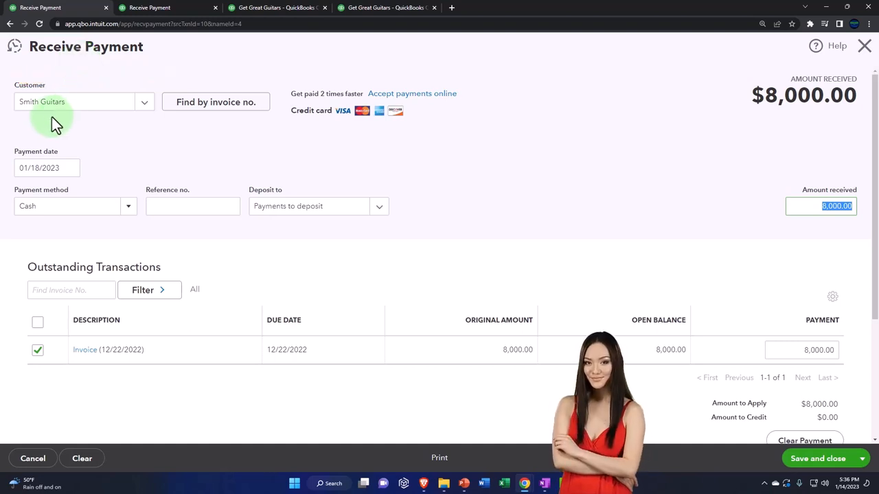
{"action": "mouse_move", "coordinate": [189, 398]}
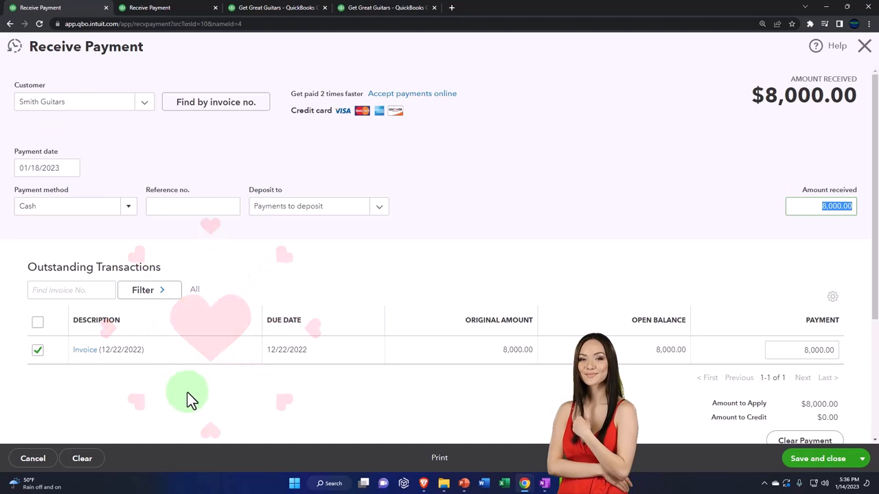
{"action": "mouse_move", "coordinate": [287, 228]}
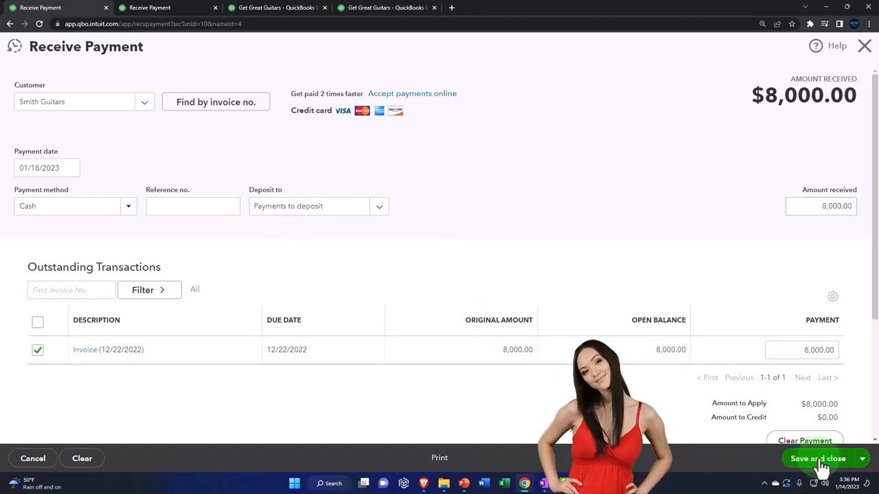
{"action": "left_click", "coordinate": [816, 458]}
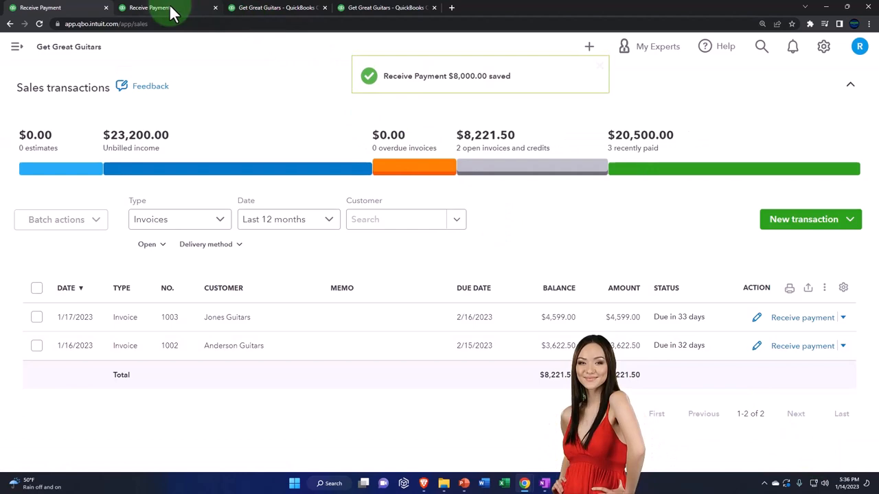
- Drill from the Balance Sheet into Accounts Receivable transactions showing the -$8,000 payment and $8,221.50 balance
{"action": "left_click", "coordinate": [274, 9]}
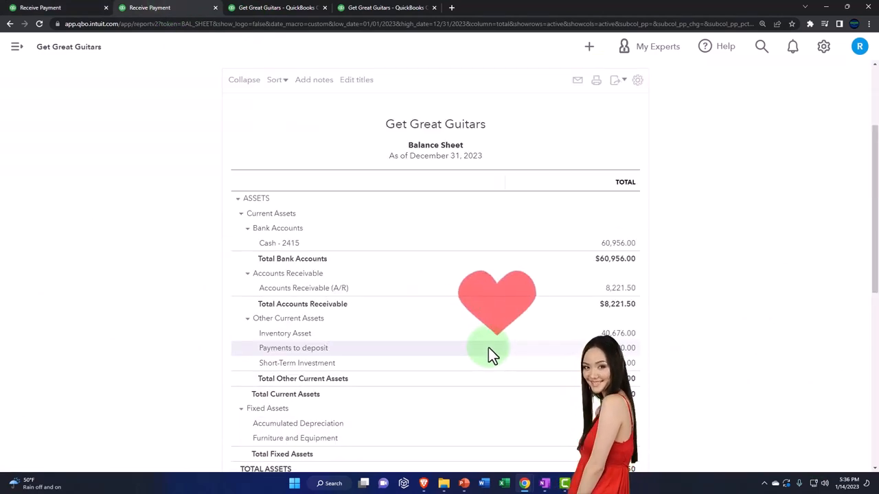
{"action": "left_click", "coordinate": [618, 289]}
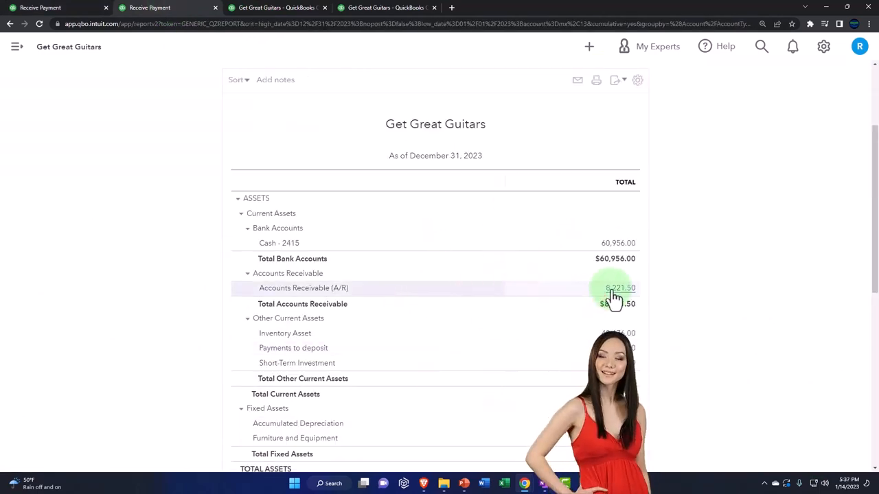
{"action": "left_click", "coordinate": [620, 288]}
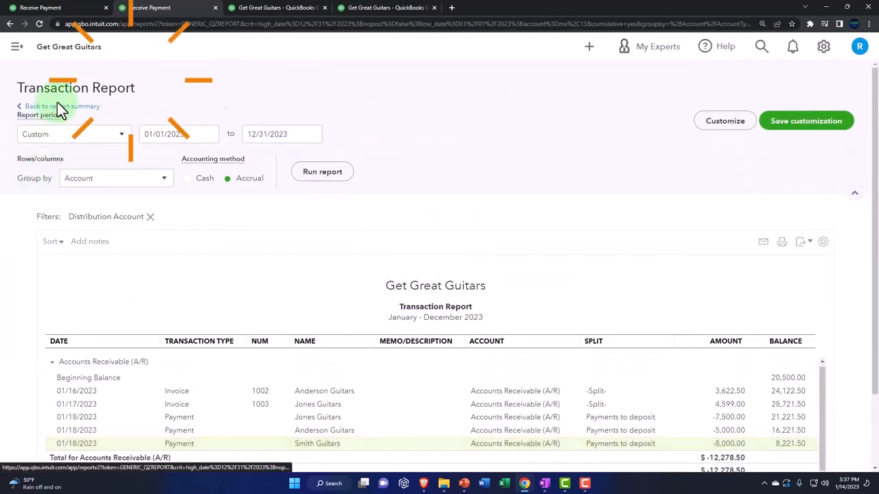
- Return to the Balance Sheet and drill into Payments to deposit, totalling $20,500 with the $8,000 payment
{"action": "left_click", "coordinate": [58, 106]}
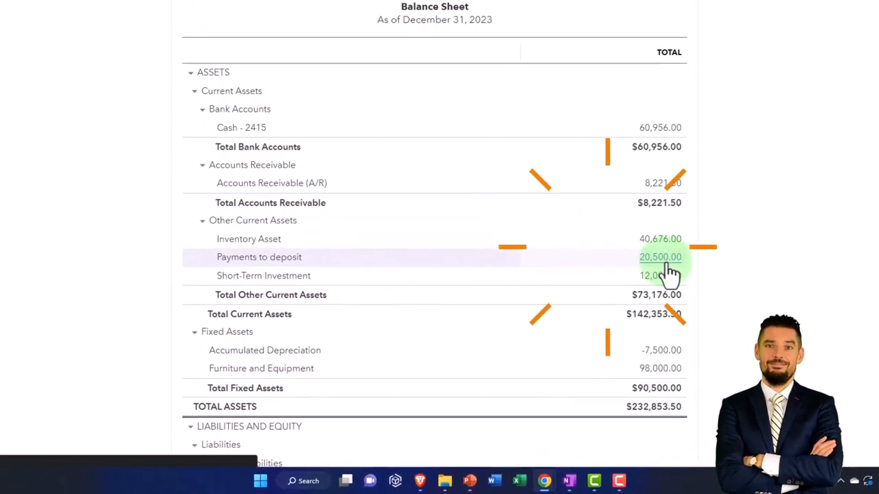
{"action": "left_click", "coordinate": [659, 256]}
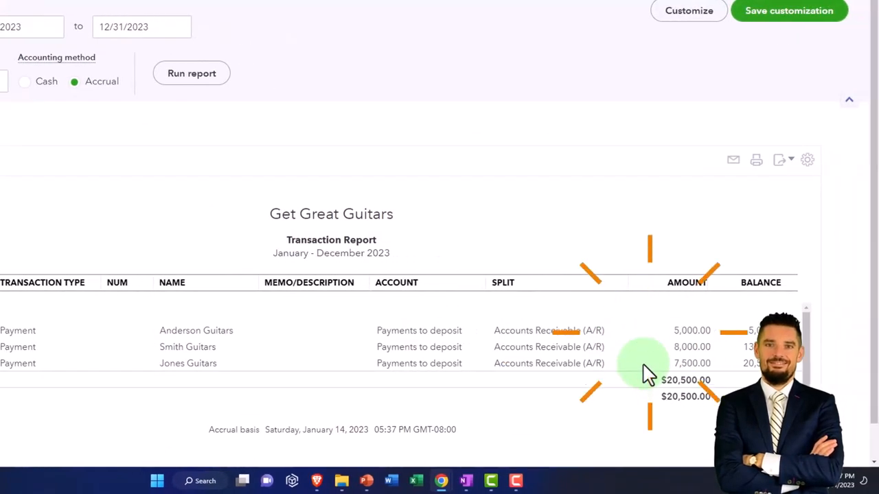